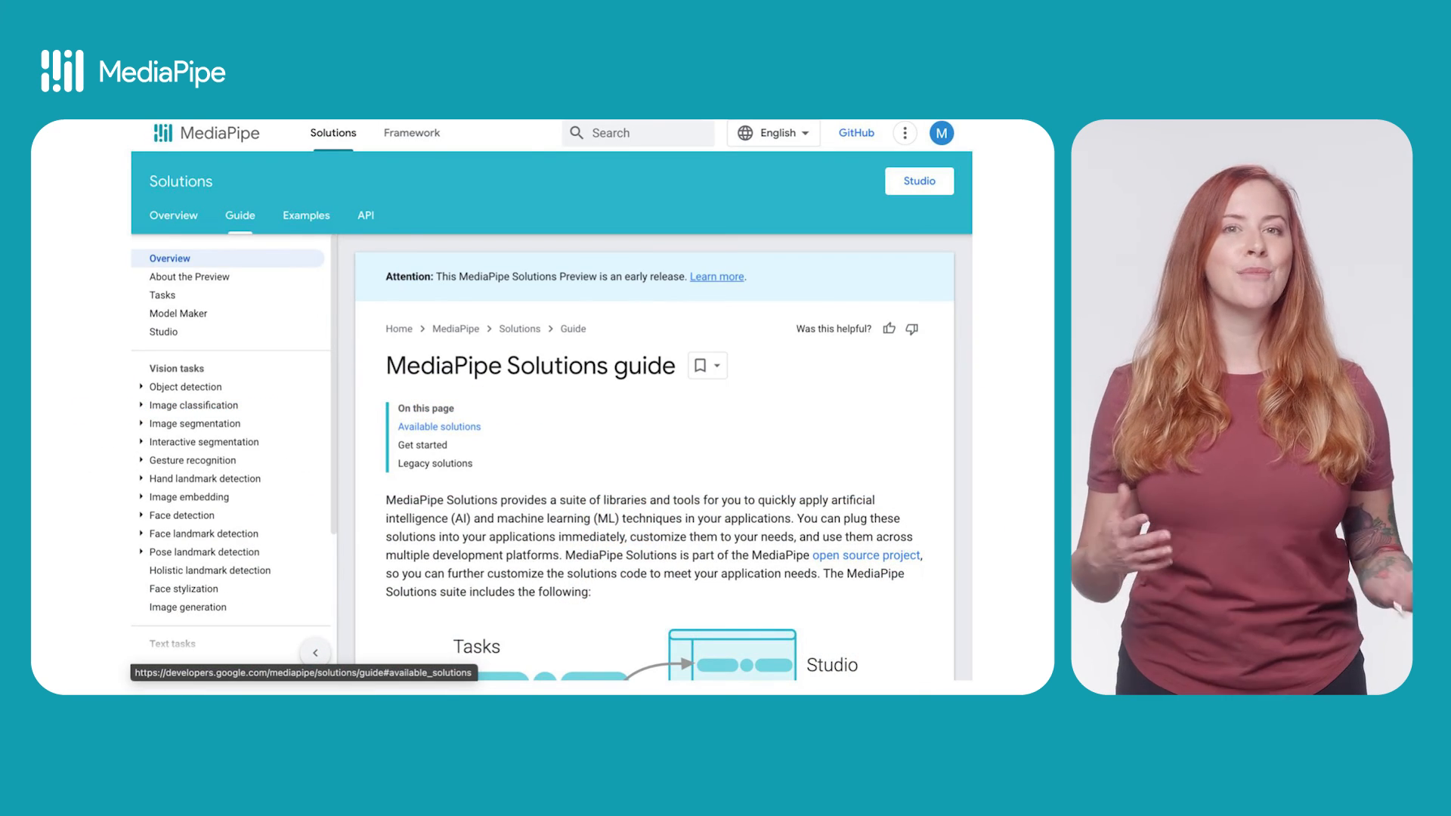
- Open MediaPipe Studio's home page with its gesture, object and pose detection demos
left_click(918, 181)
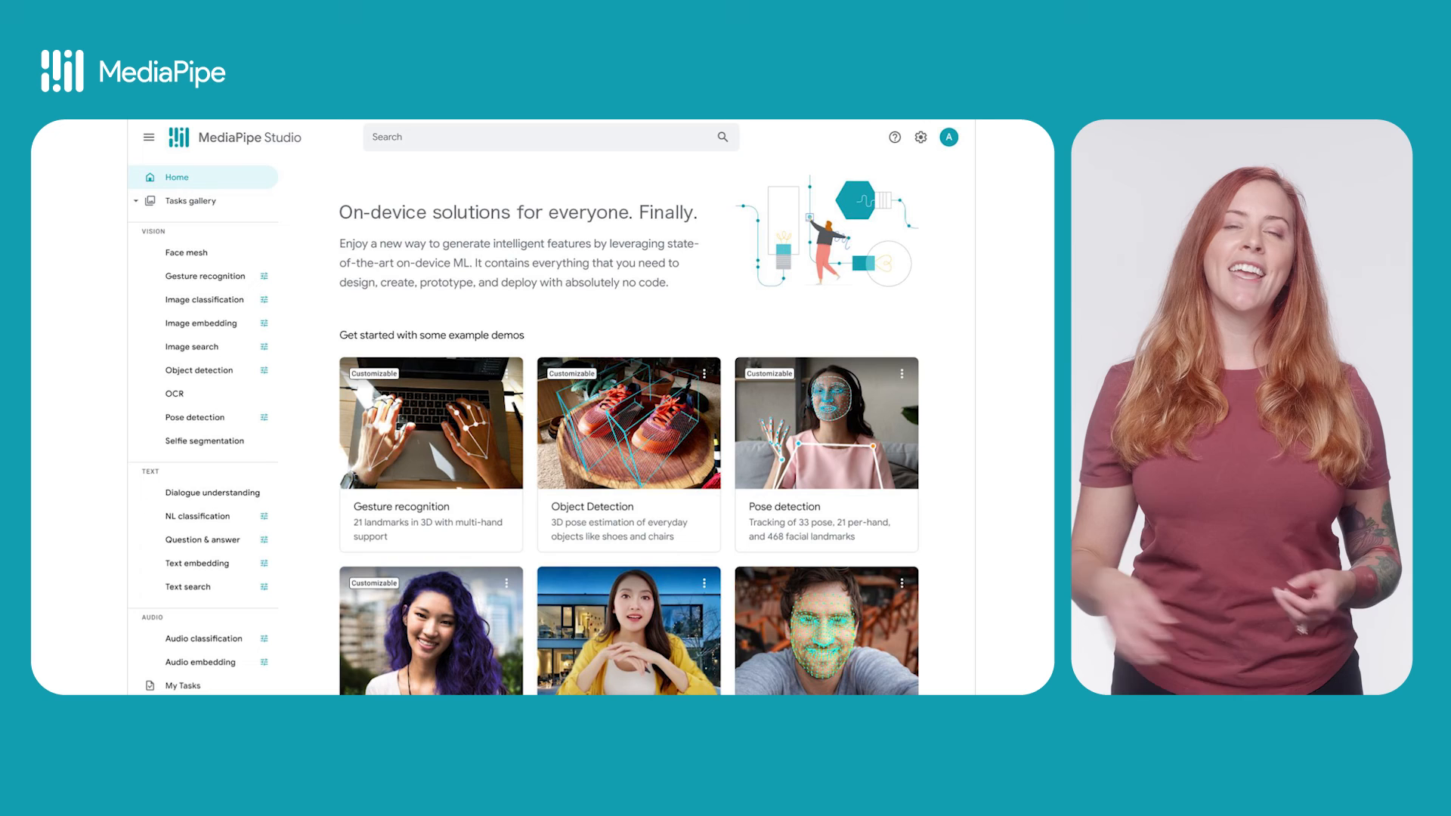